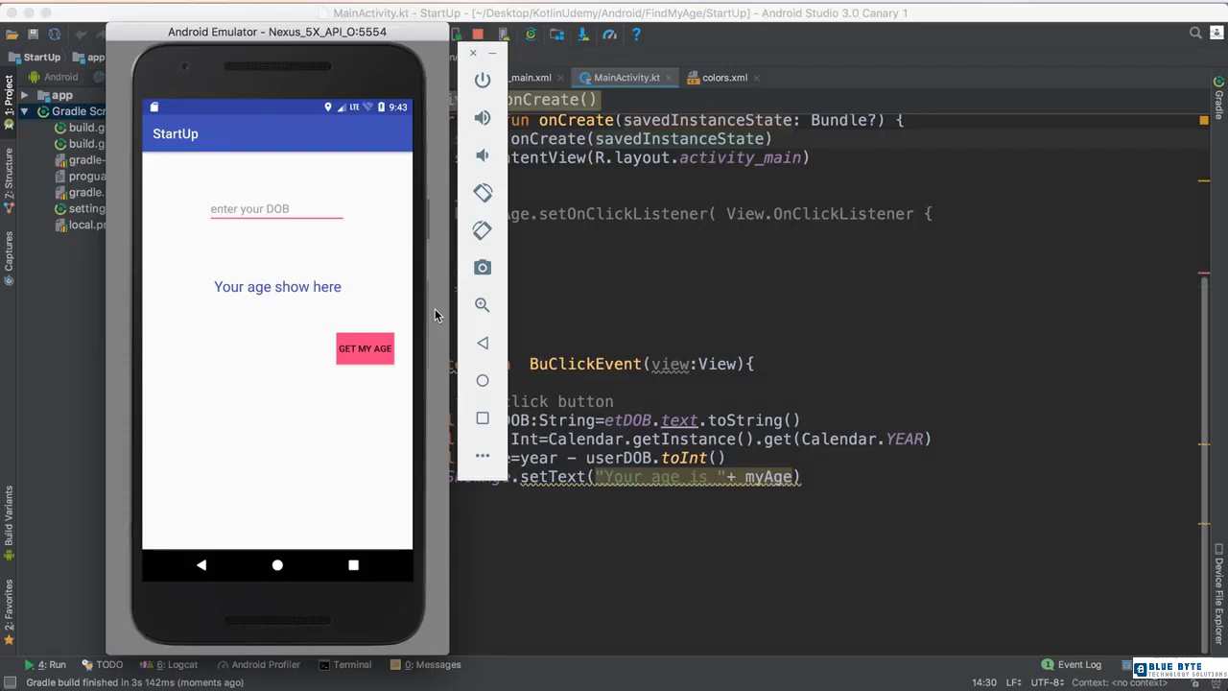
Enter birth year 2000 in the 'enter your DOB' field and calculate the age
click(276, 208)
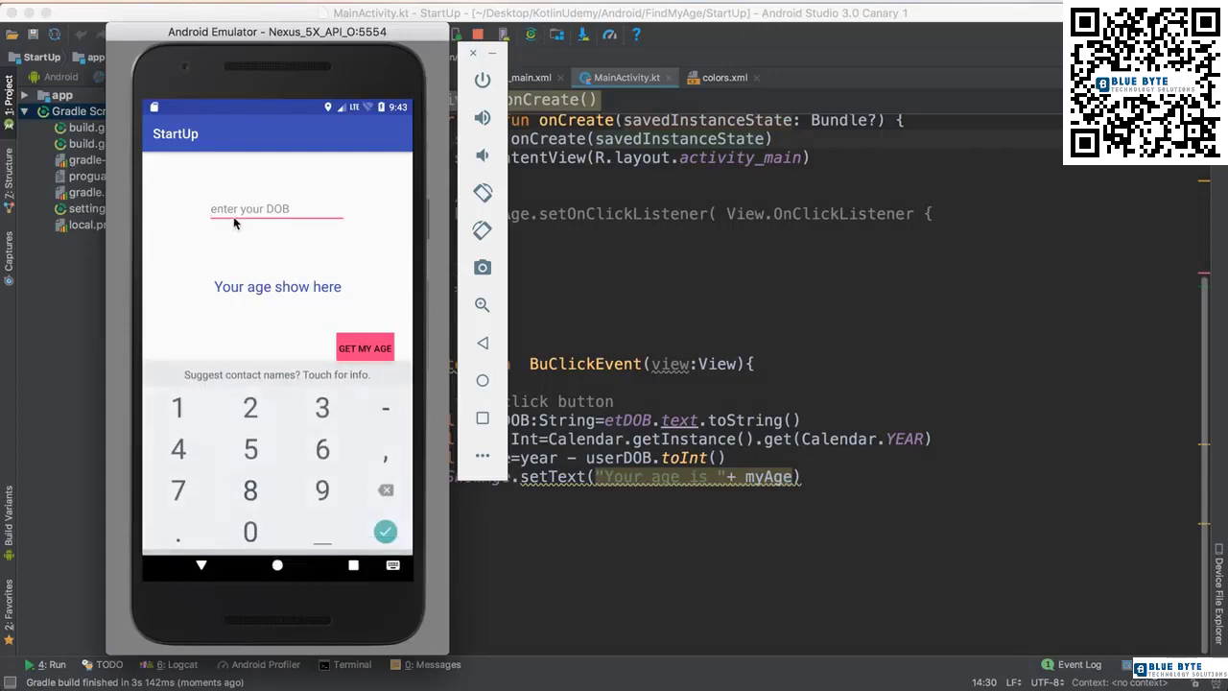
click(250, 406)
text(2000)
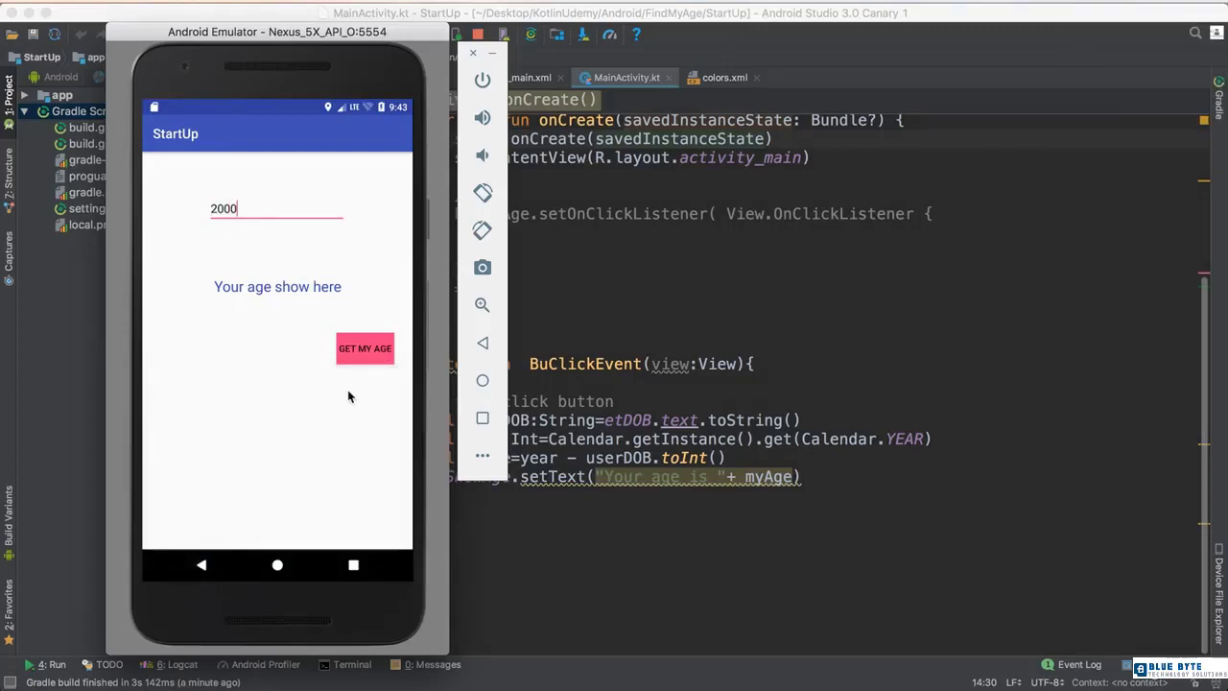
click(364, 348)
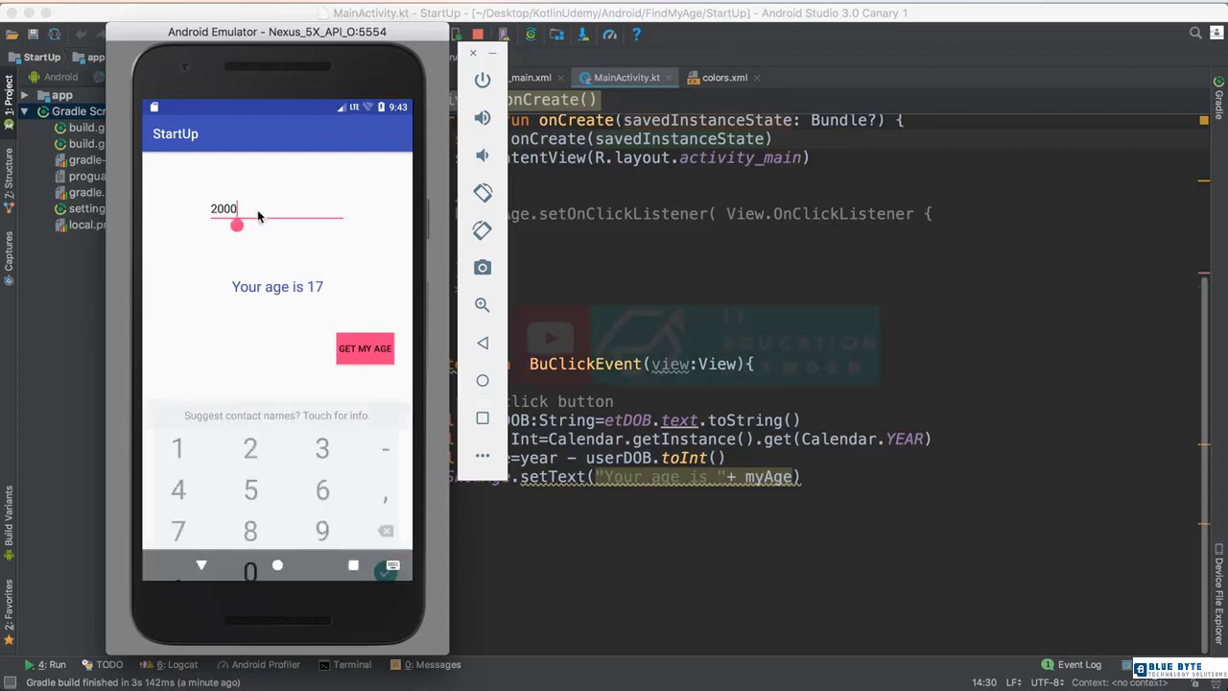
Dismiss the on-screen keyboard so only 'Your age is 17' remains visible
click(202, 565)
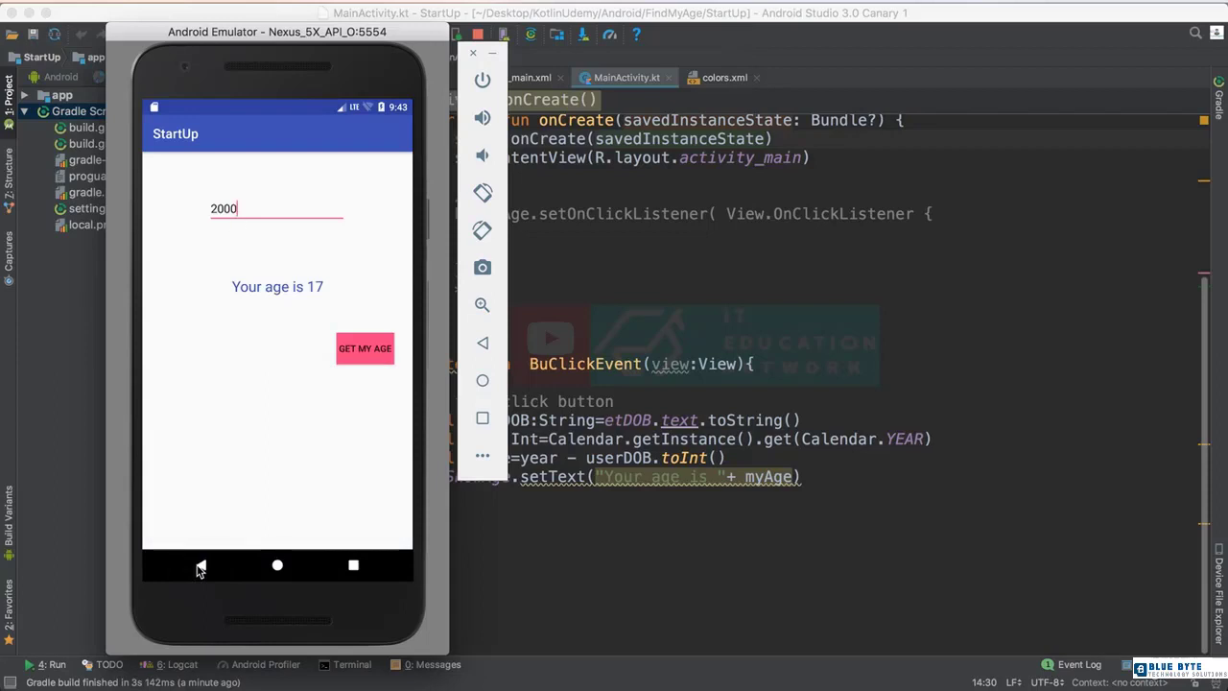
mouse_move(344, 426)
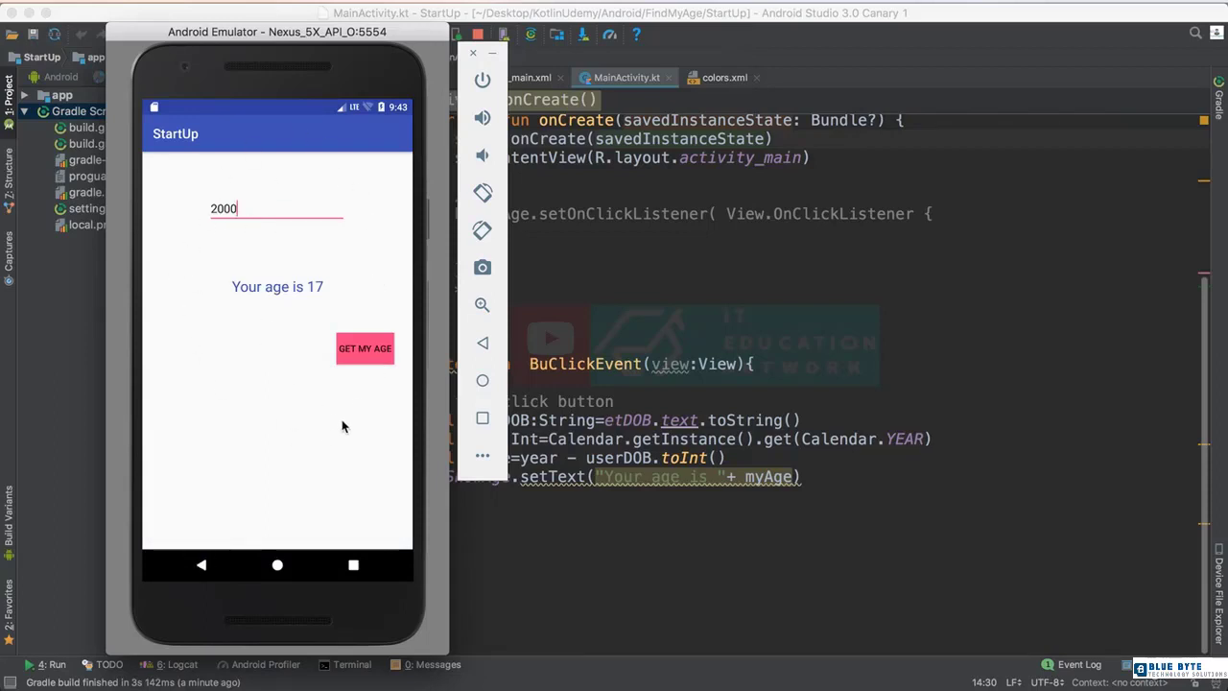